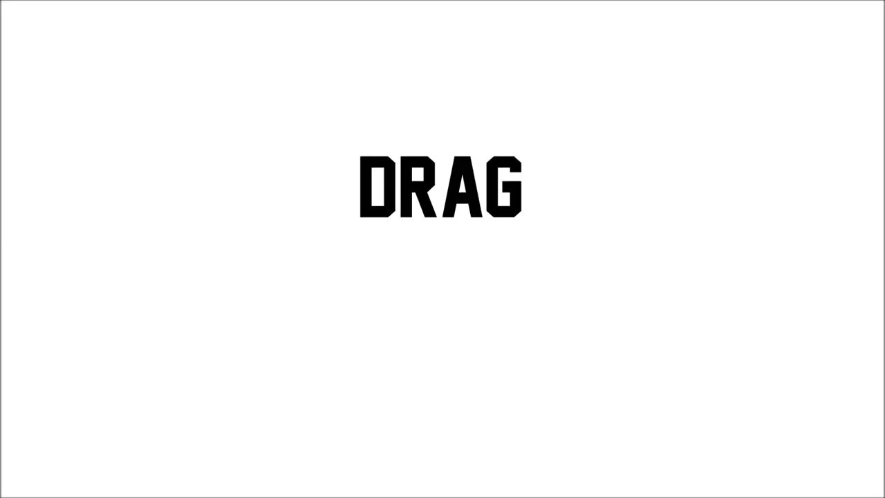
drag(439, 187, 440, 101)
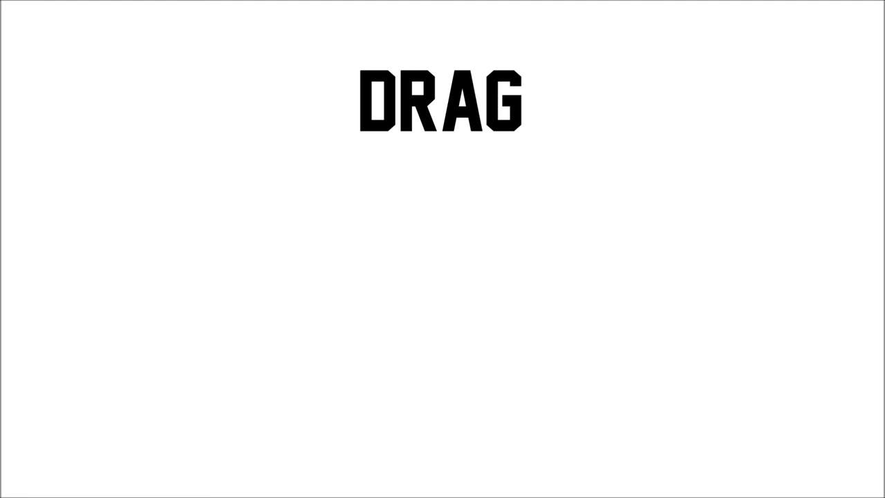